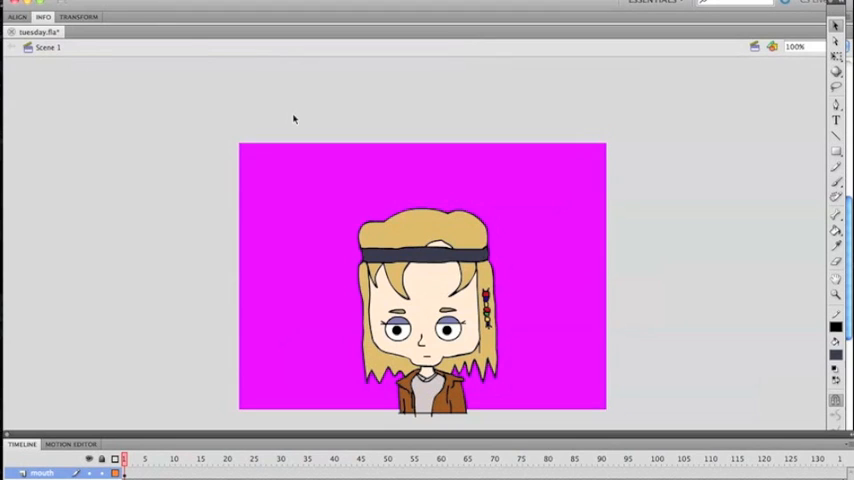
pyautogui.moveTo(353, 253)
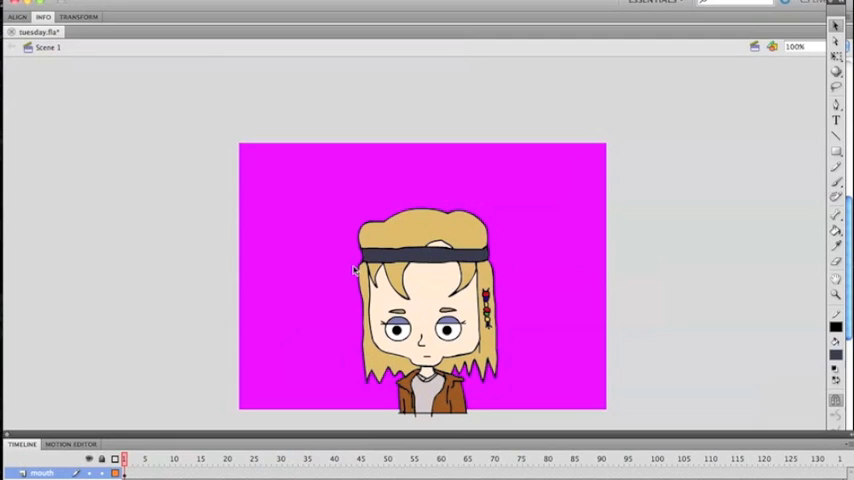
pyautogui.moveTo(242, 342)
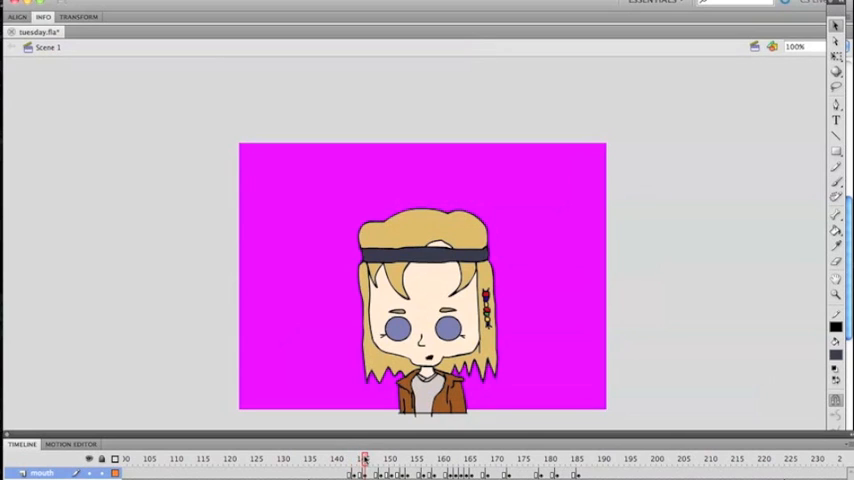
# - Preview the Flash animation at later frames and check the document settings unchanged
pyautogui.click(483, 459)
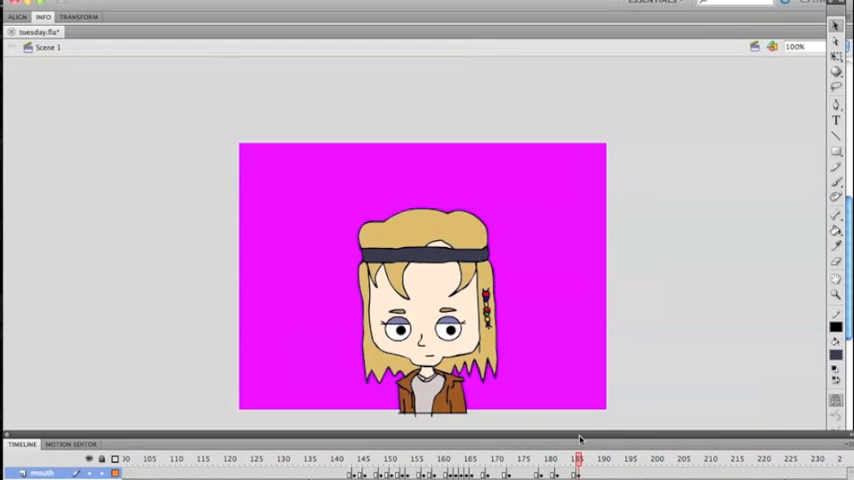
pyautogui.click(631, 458)
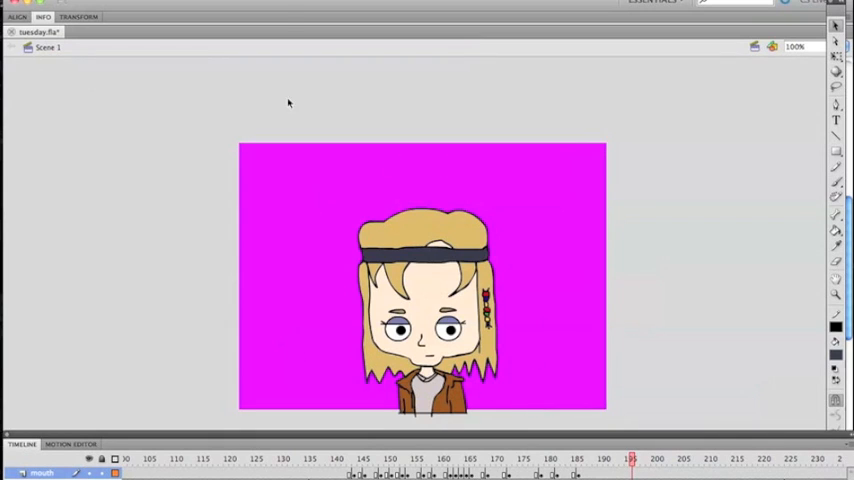
pyautogui.rightClick(288, 103)
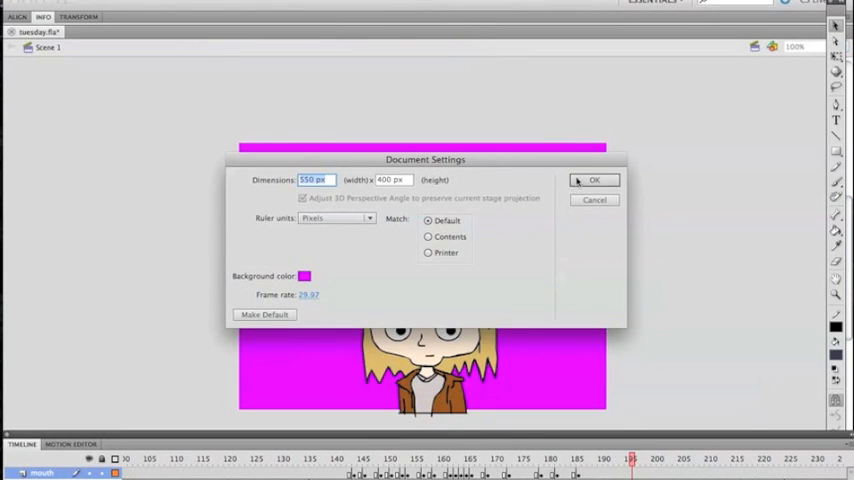
pyautogui.click(594, 181)
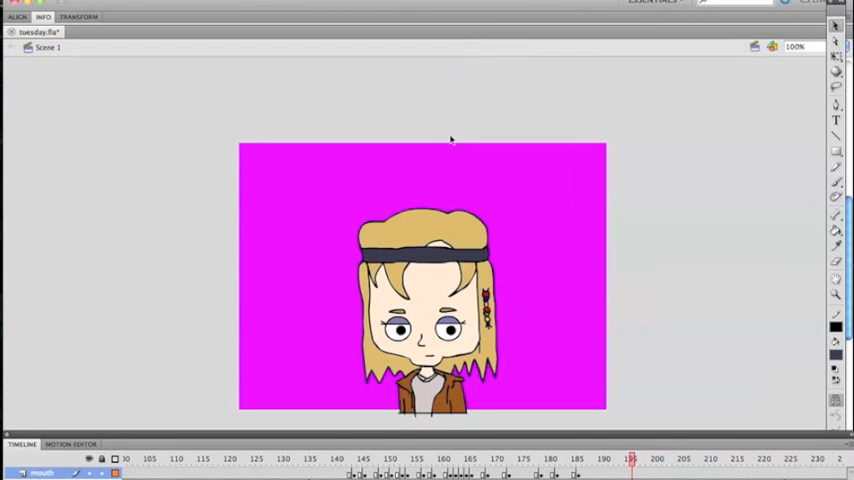
pyautogui.moveTo(217, 121)
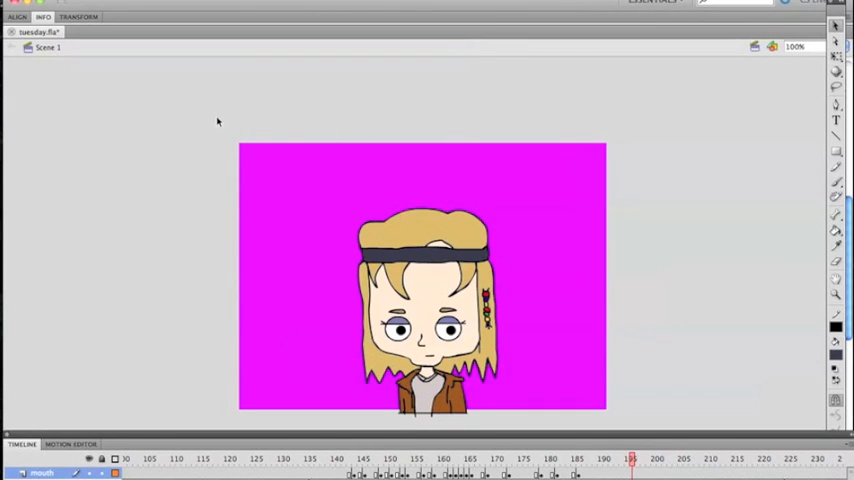
# - Export the animation as a 550×400 QuickTime movie with MPEG-4 compression
pyautogui.click(10, 6)
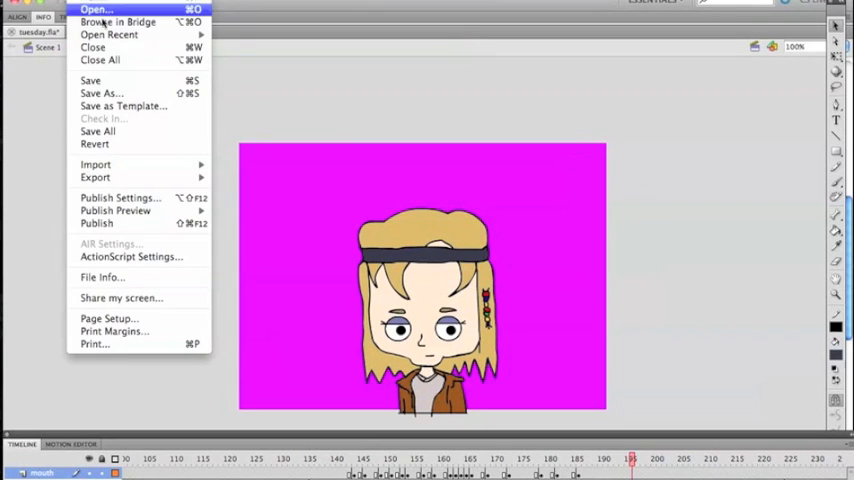
pyautogui.moveTo(95, 177)
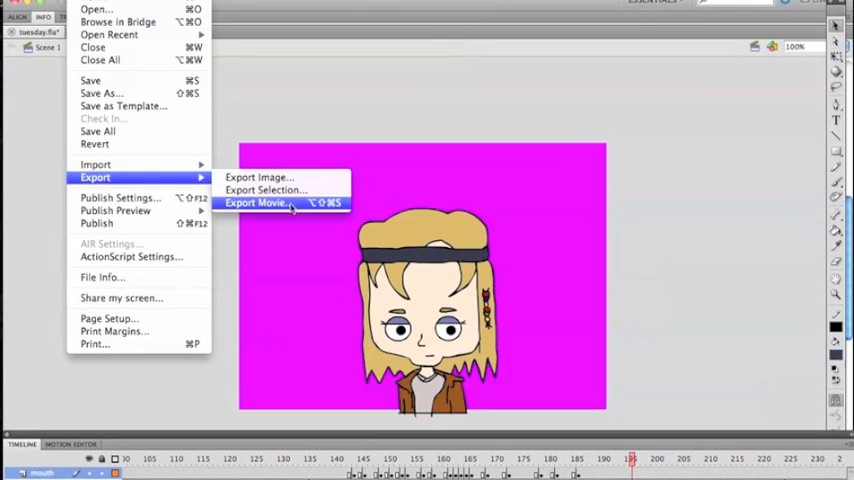
pyautogui.click(258, 203)
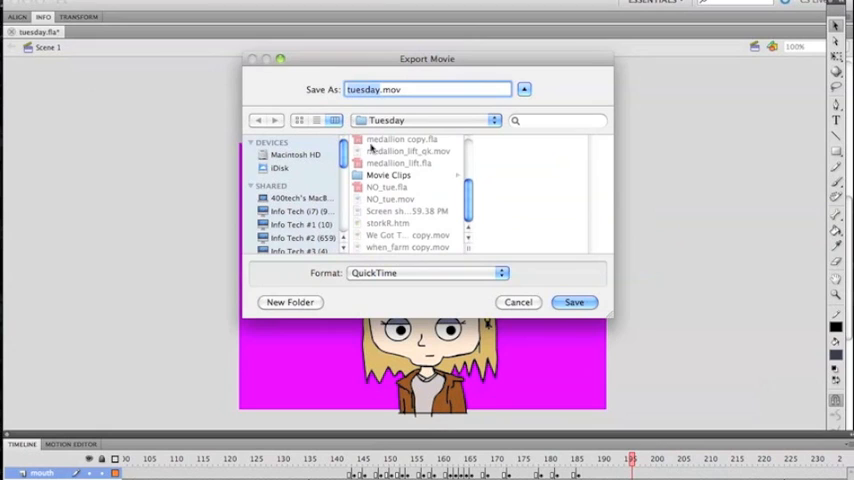
pyautogui.click(574, 302)
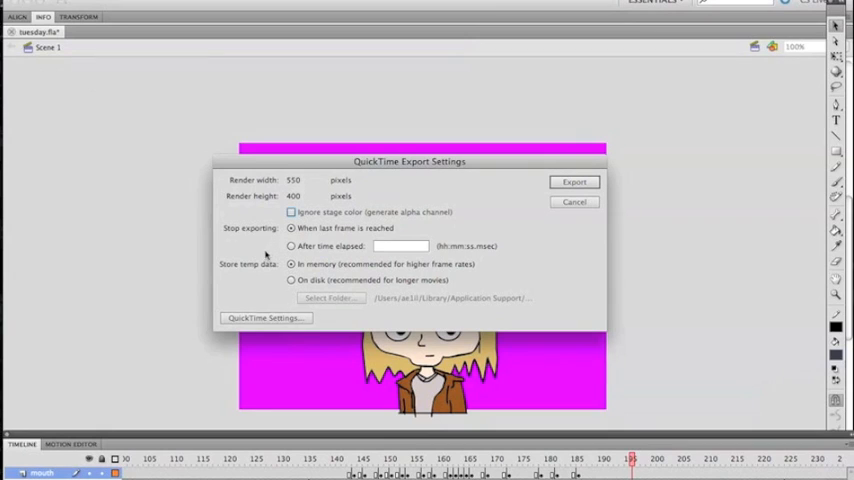
pyautogui.moveTo(535, 192)
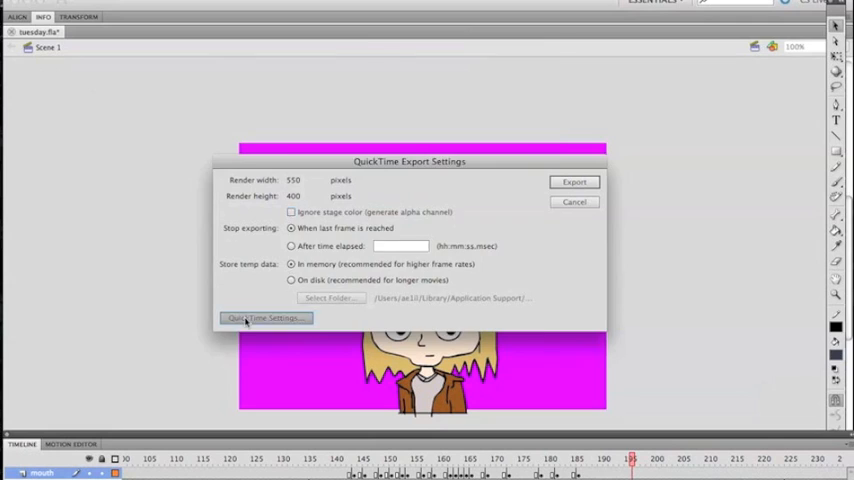
pyautogui.click(265, 318)
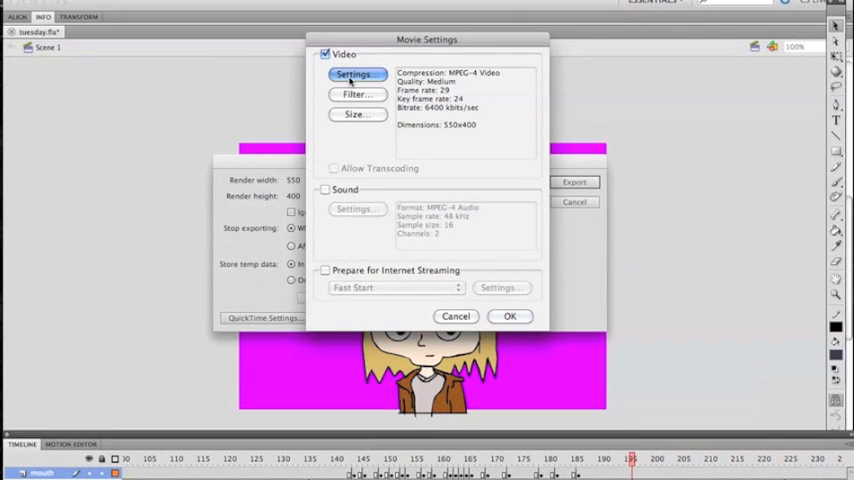
pyautogui.click(356, 74)
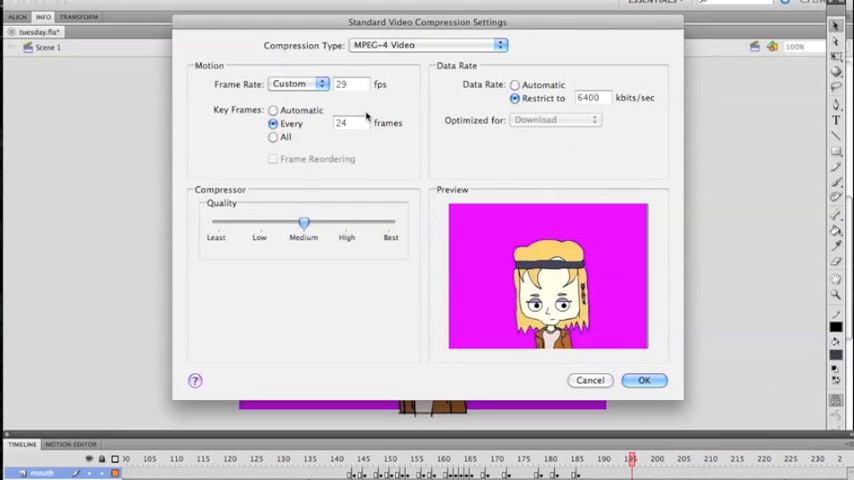
pyautogui.click(644, 380)
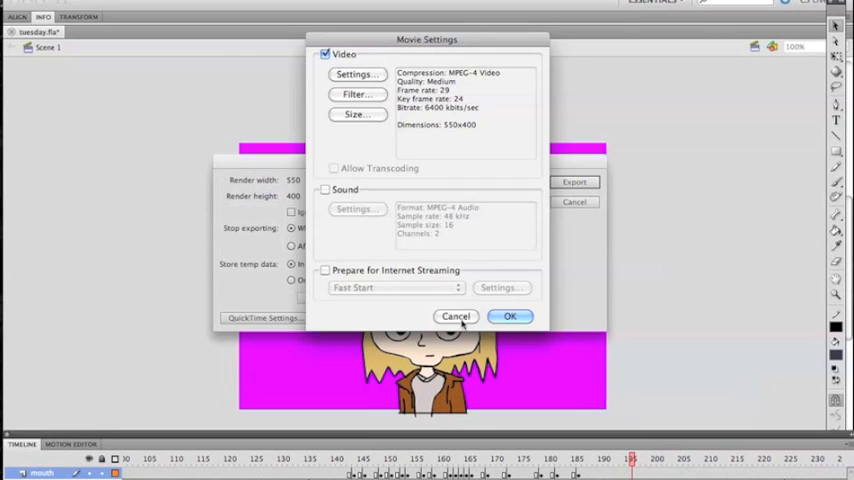
pyautogui.click(456, 316)
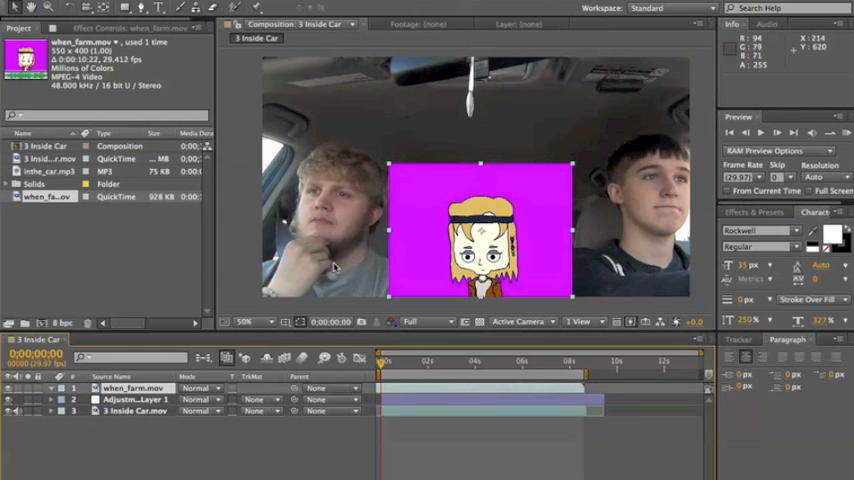
# - Apply a Color Key effect to the cartoon movie layer to key out magenta
pyautogui.click(133, 388)
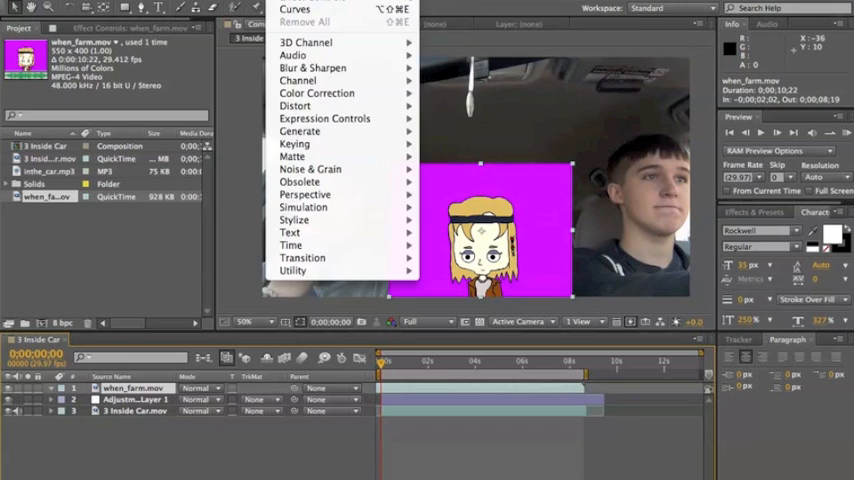
pyautogui.moveTo(294, 144)
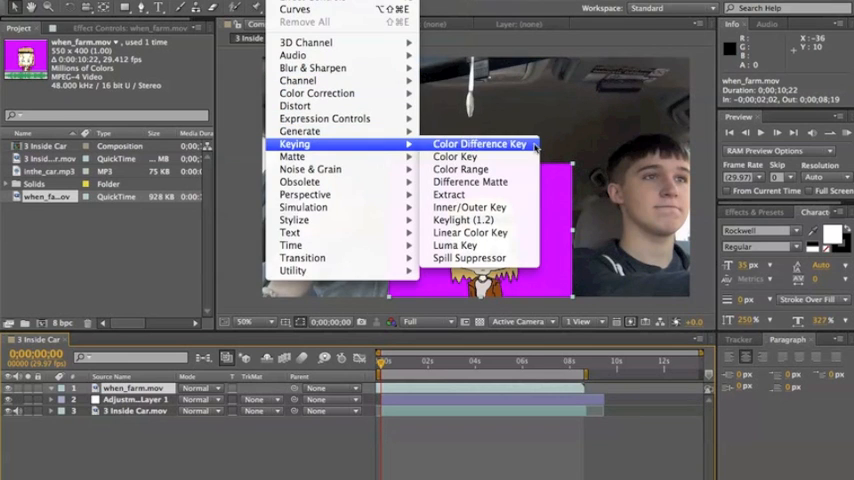
pyautogui.click(453, 156)
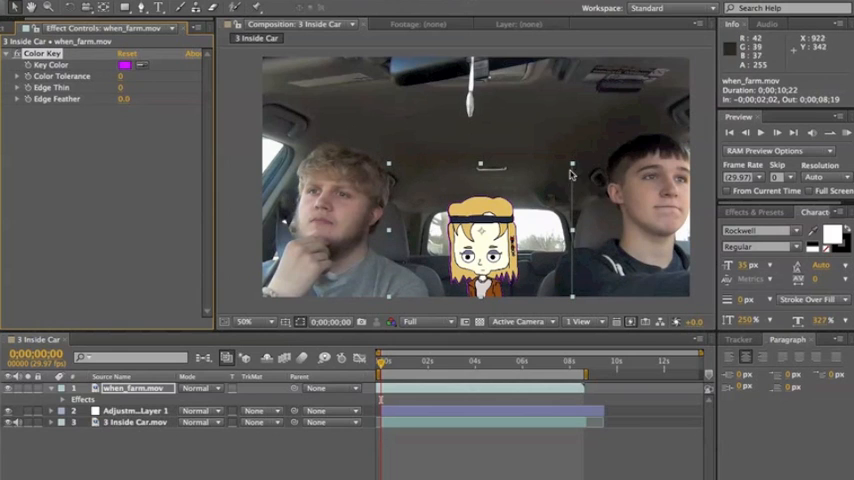
pyautogui.moveTo(557, 308)
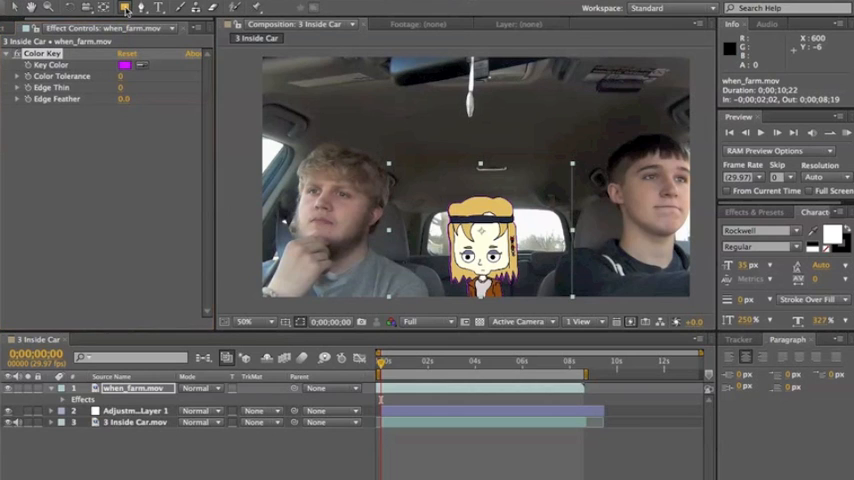
pyautogui.moveTo(317, 10)
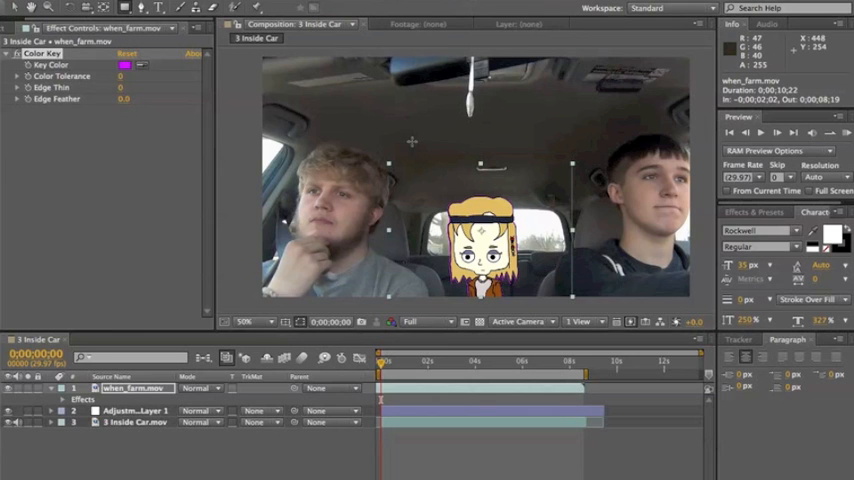
pyautogui.moveTo(410, 140); pyautogui.dragTo(530, 310)
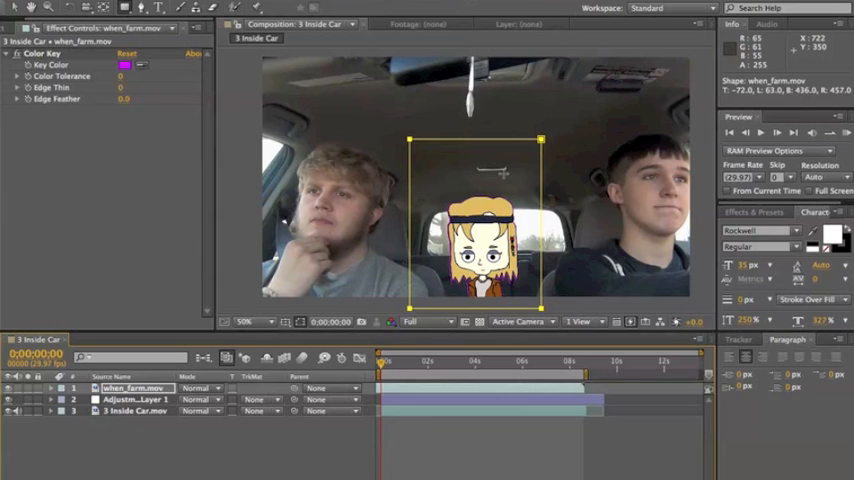
pyautogui.moveTo(190, 118)
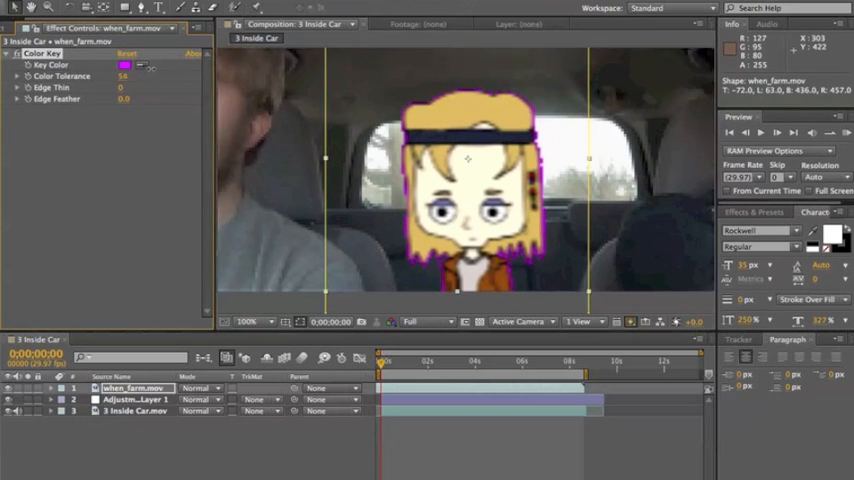
# - Enter a higher Color Key tolerance to clear the magenta fringe
pyautogui.write('110')
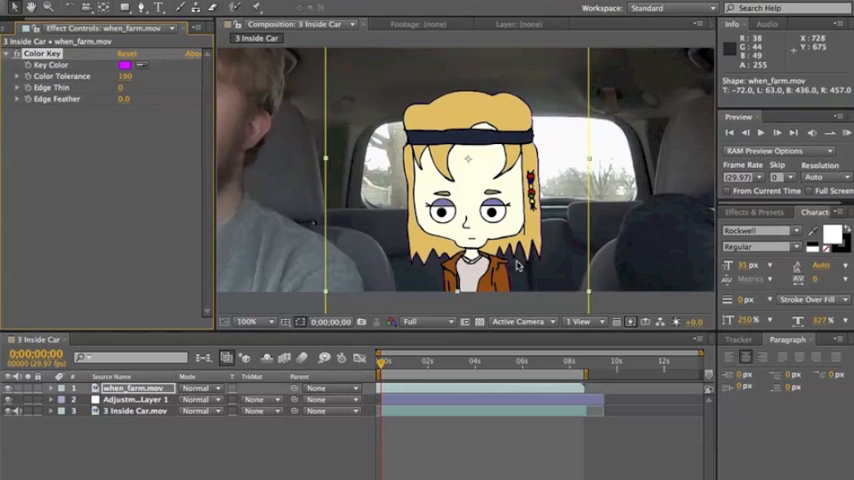
pyautogui.moveTo(518, 265)
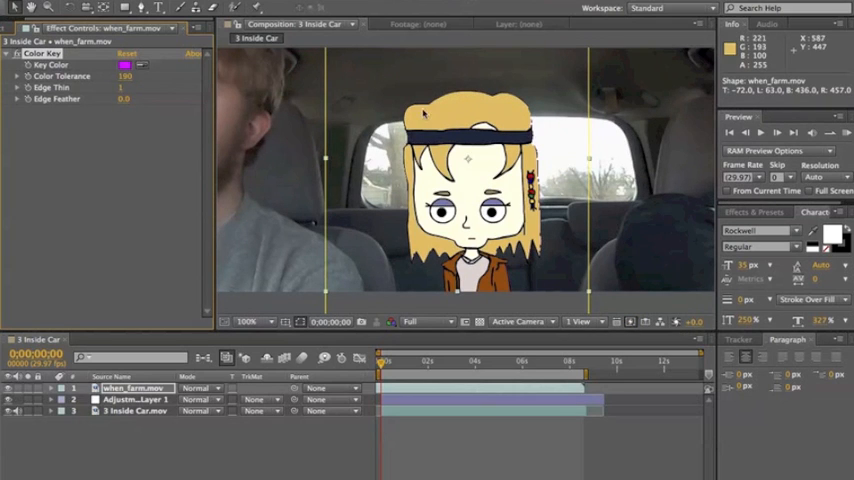
pyautogui.moveTo(517, 256)
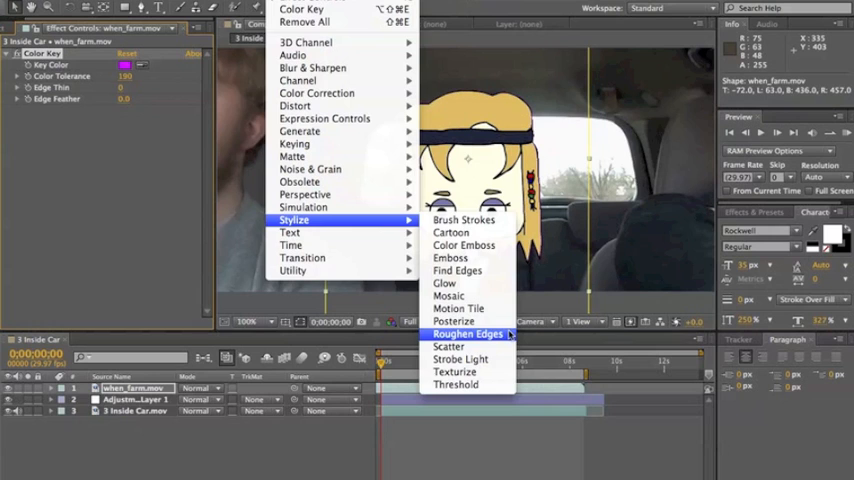
# - Add Roughen Edges to the girl, set Edge Type to Roughen Color, open Edge Color
pyautogui.click(467, 333)
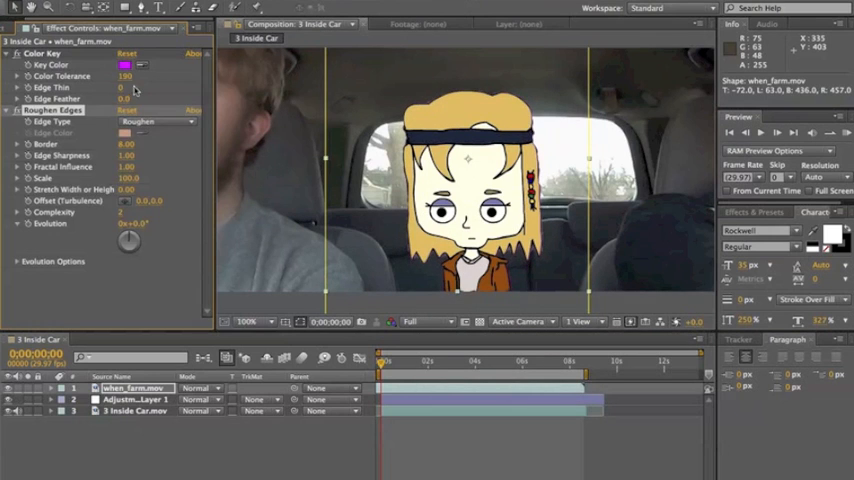
pyautogui.moveTo(213, 135)
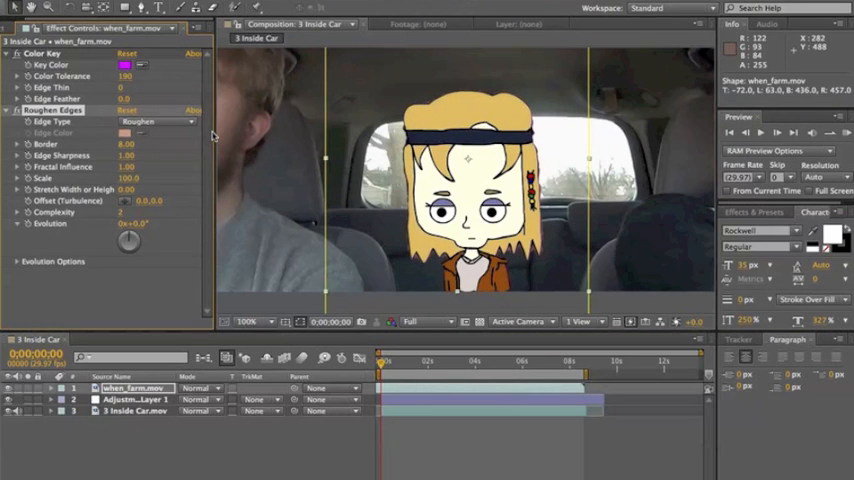
pyautogui.click(155, 122)
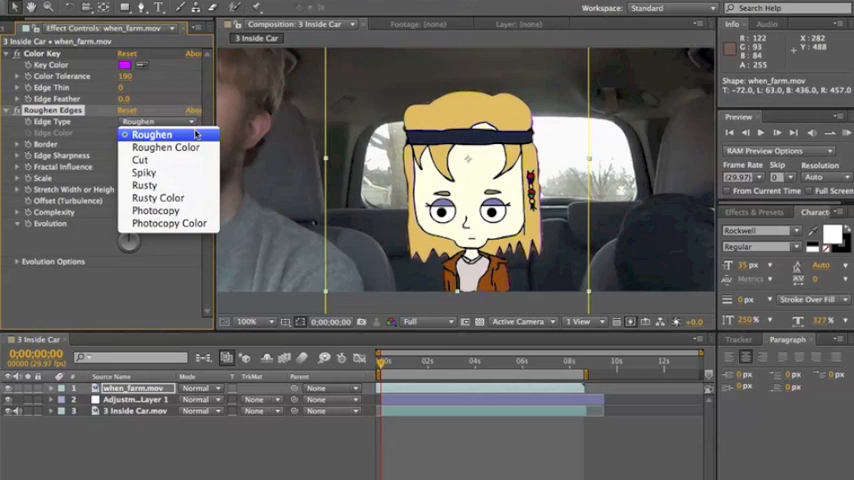
pyautogui.moveTo(165, 147)
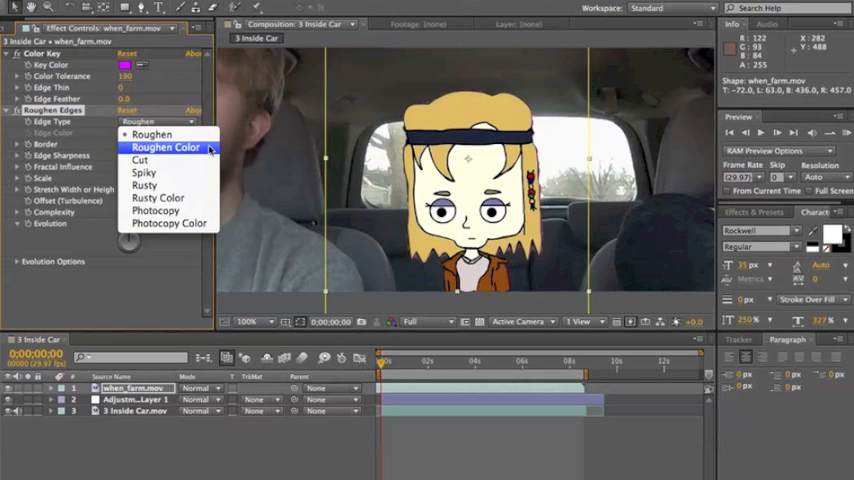
pyautogui.click(165, 147)
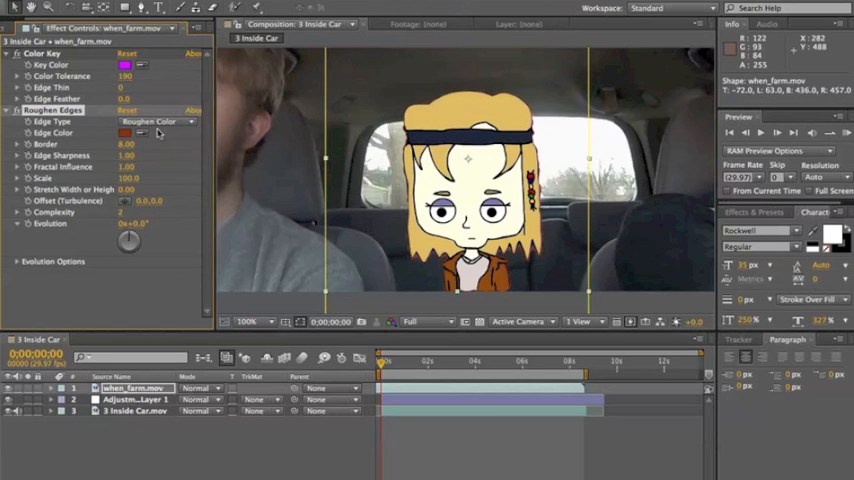
pyautogui.moveTo(140, 137)
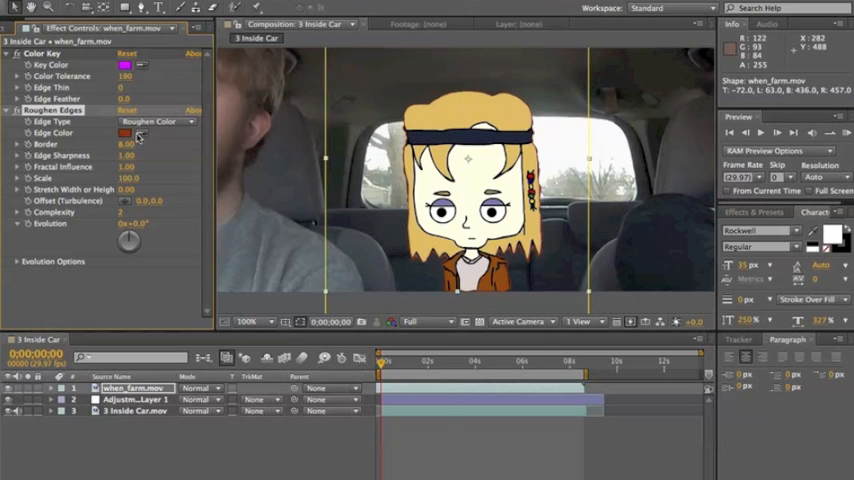
pyautogui.click(124, 133)
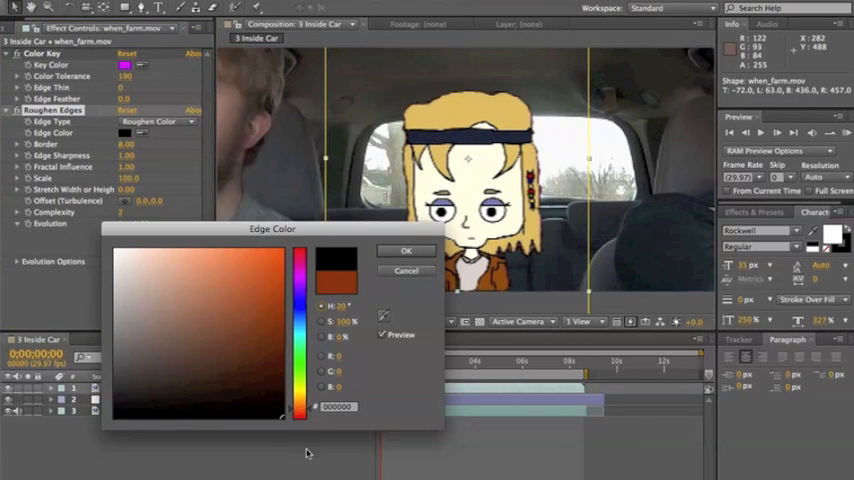
# - Confirm black as the Roughen Edges outline colour
pyautogui.click(406, 250)
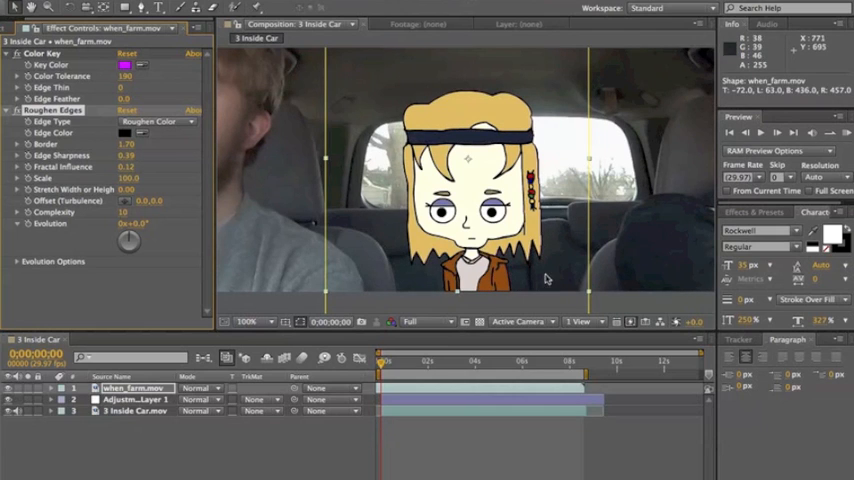
pyautogui.moveTo(218, 182)
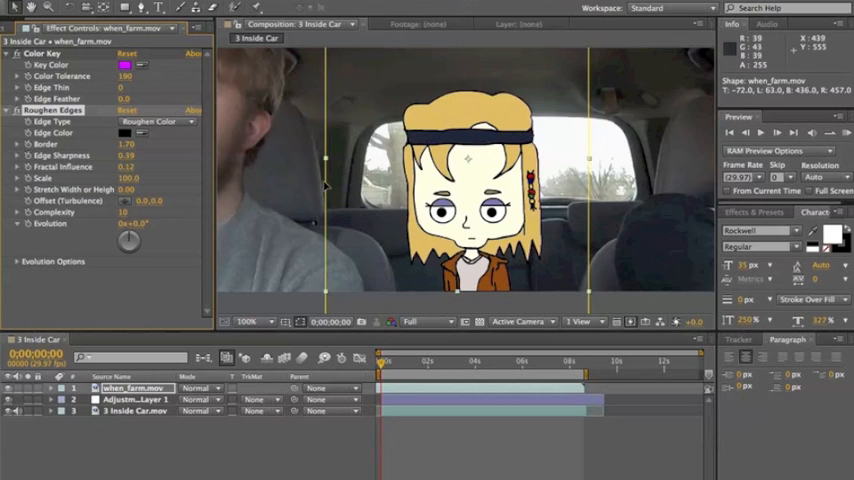
pyautogui.moveTo(345, 120)
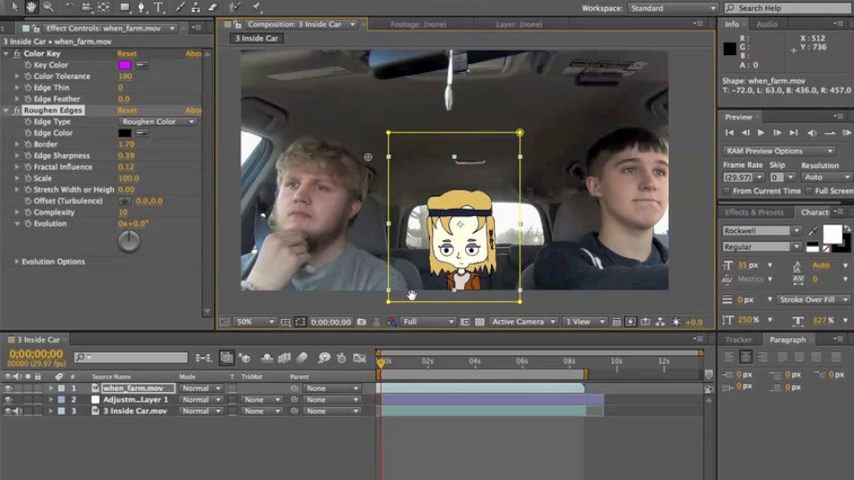
pyautogui.moveTo(198, 150)
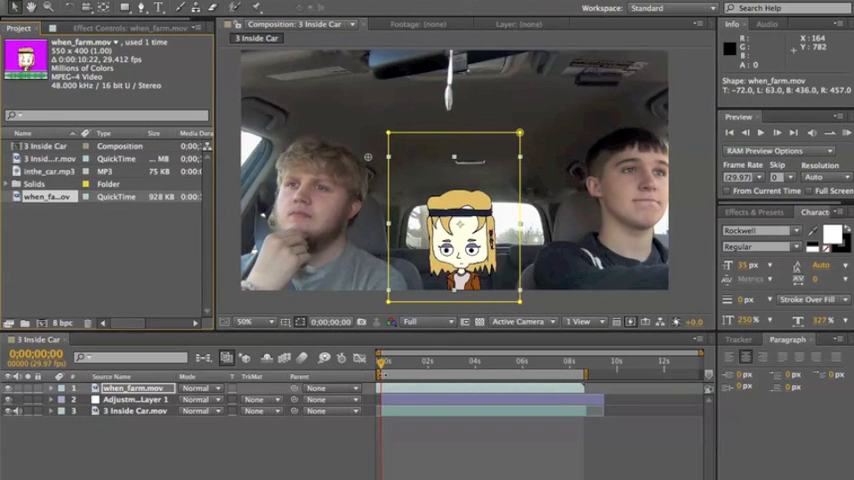
# - Scrub the timeline to about 0;00;01;23 to preview the outlined girl
pyautogui.click(388, 362)
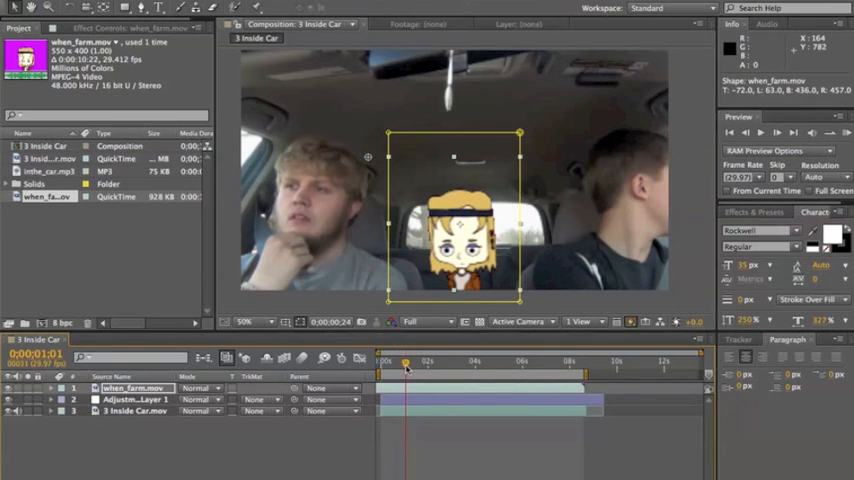
pyautogui.moveTo(405, 363); pyautogui.dragTo(423, 363)
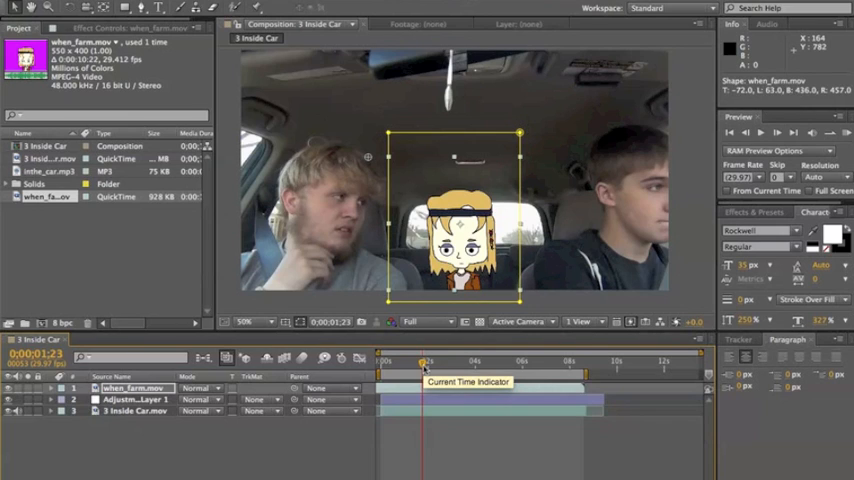
pyautogui.moveTo(465, 307)
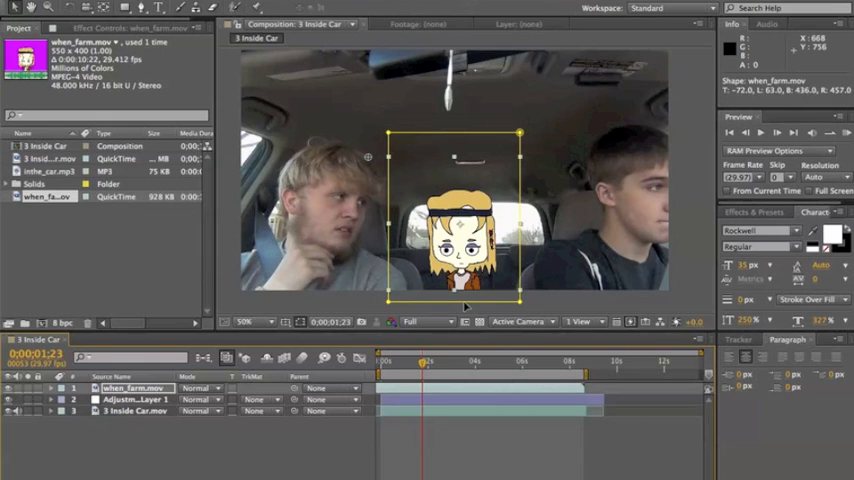